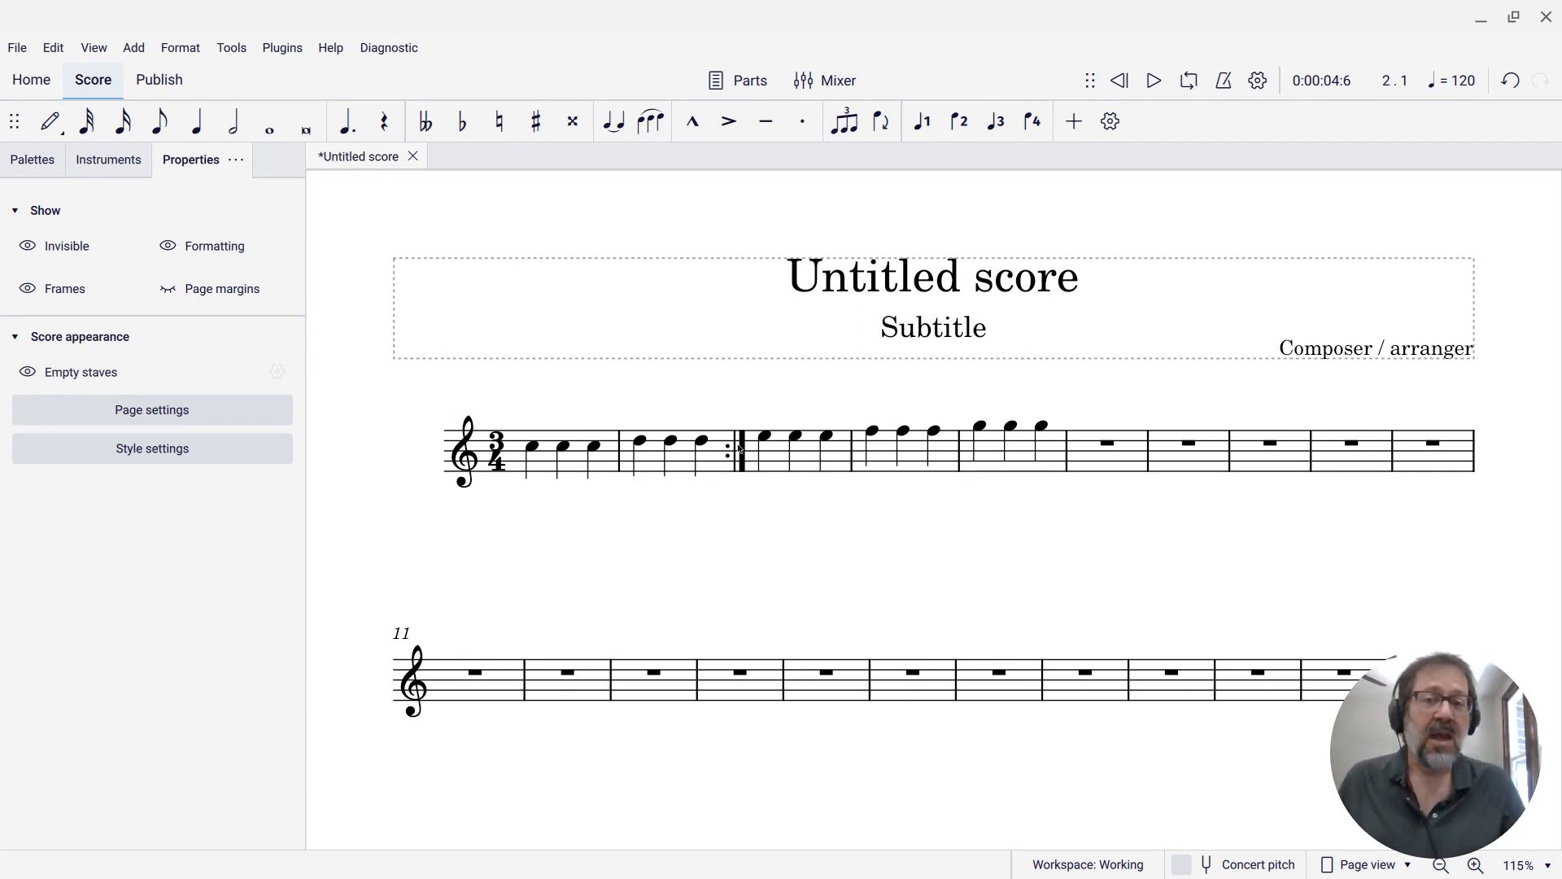
Step: Play the score to hear the repeat, then select bar 2 and open its context menu
left_click(490, 447)
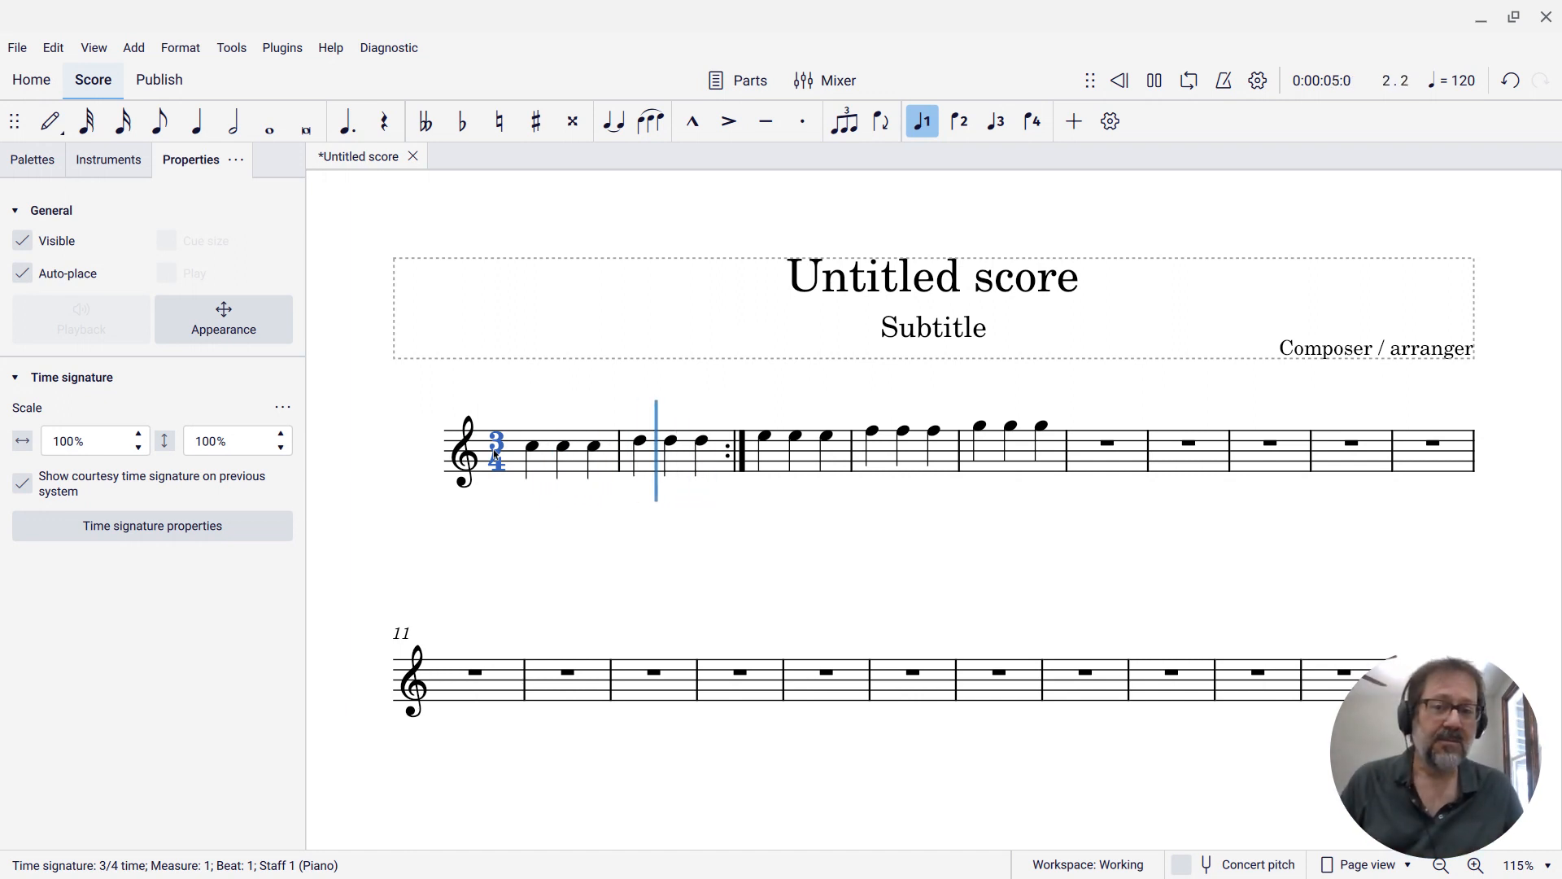
left_click(1153, 81)
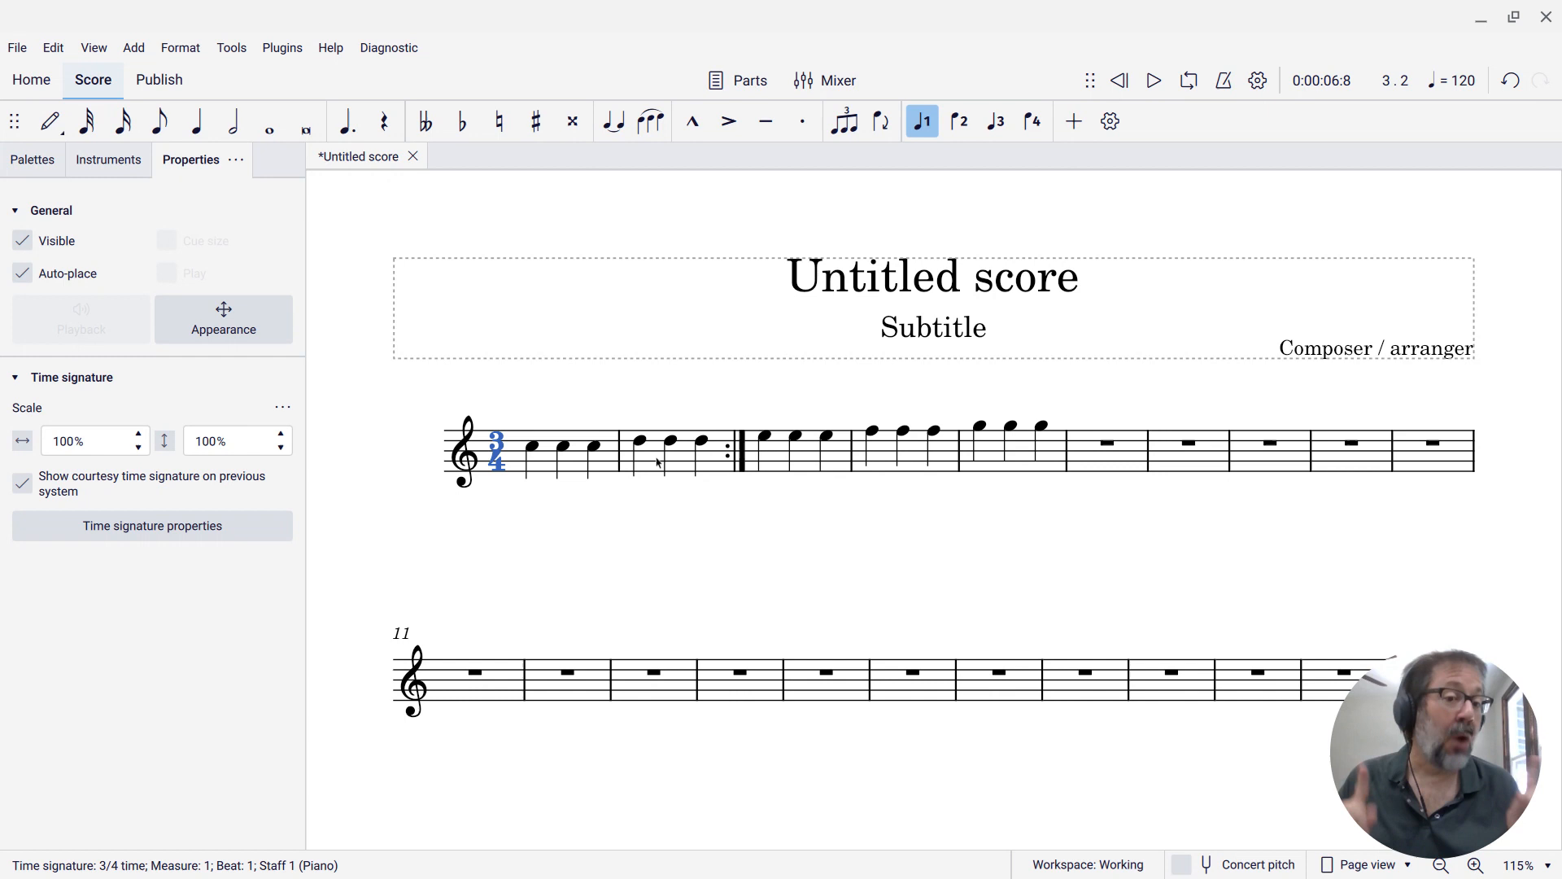
left_click(645, 456)
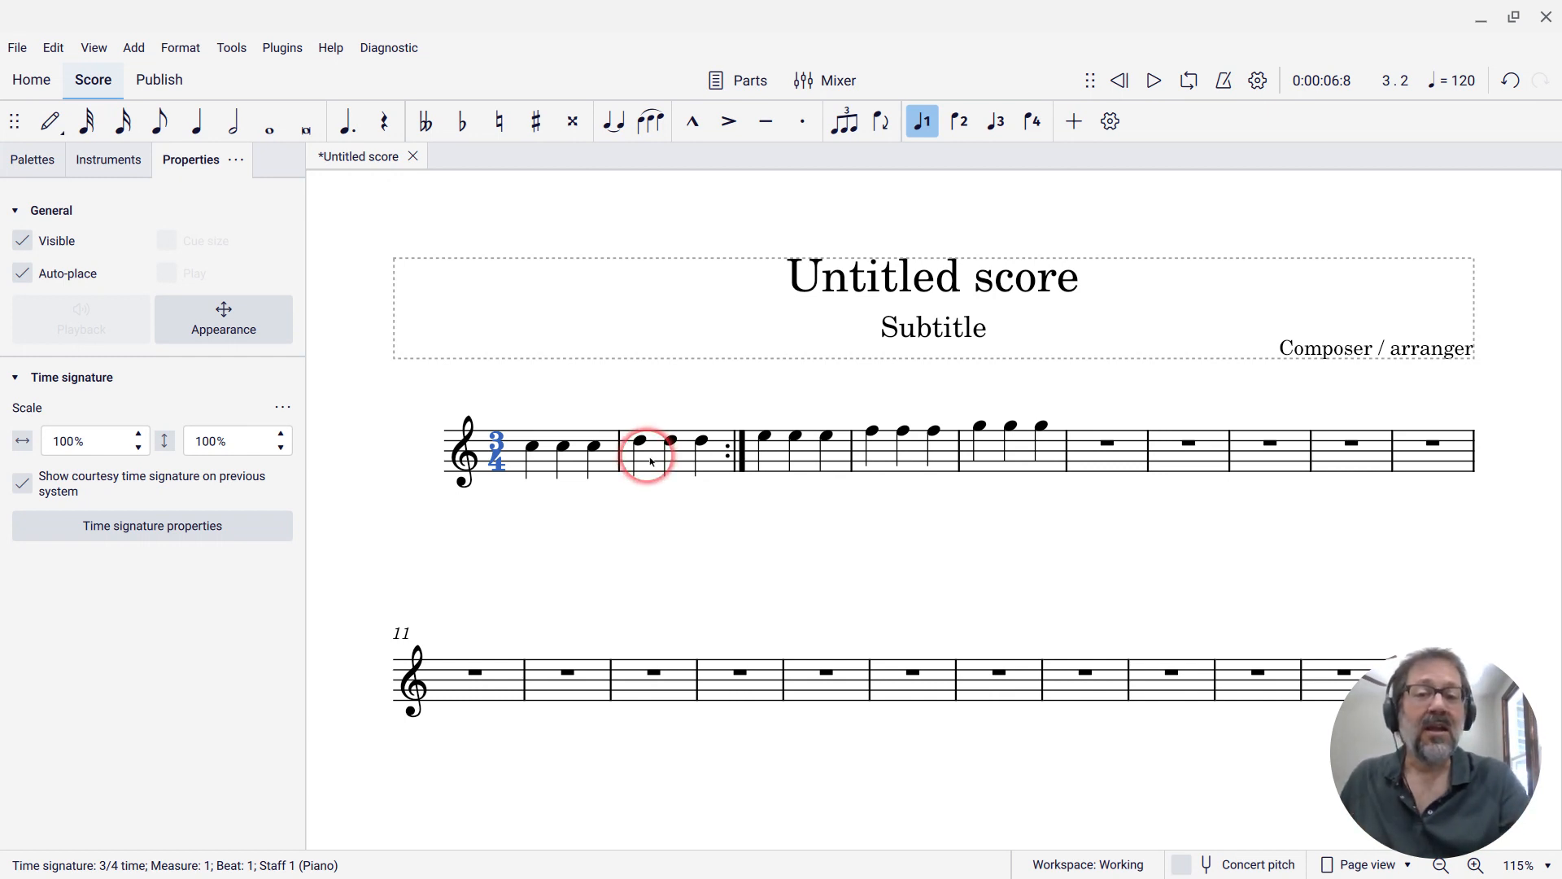
right_click(648, 458)
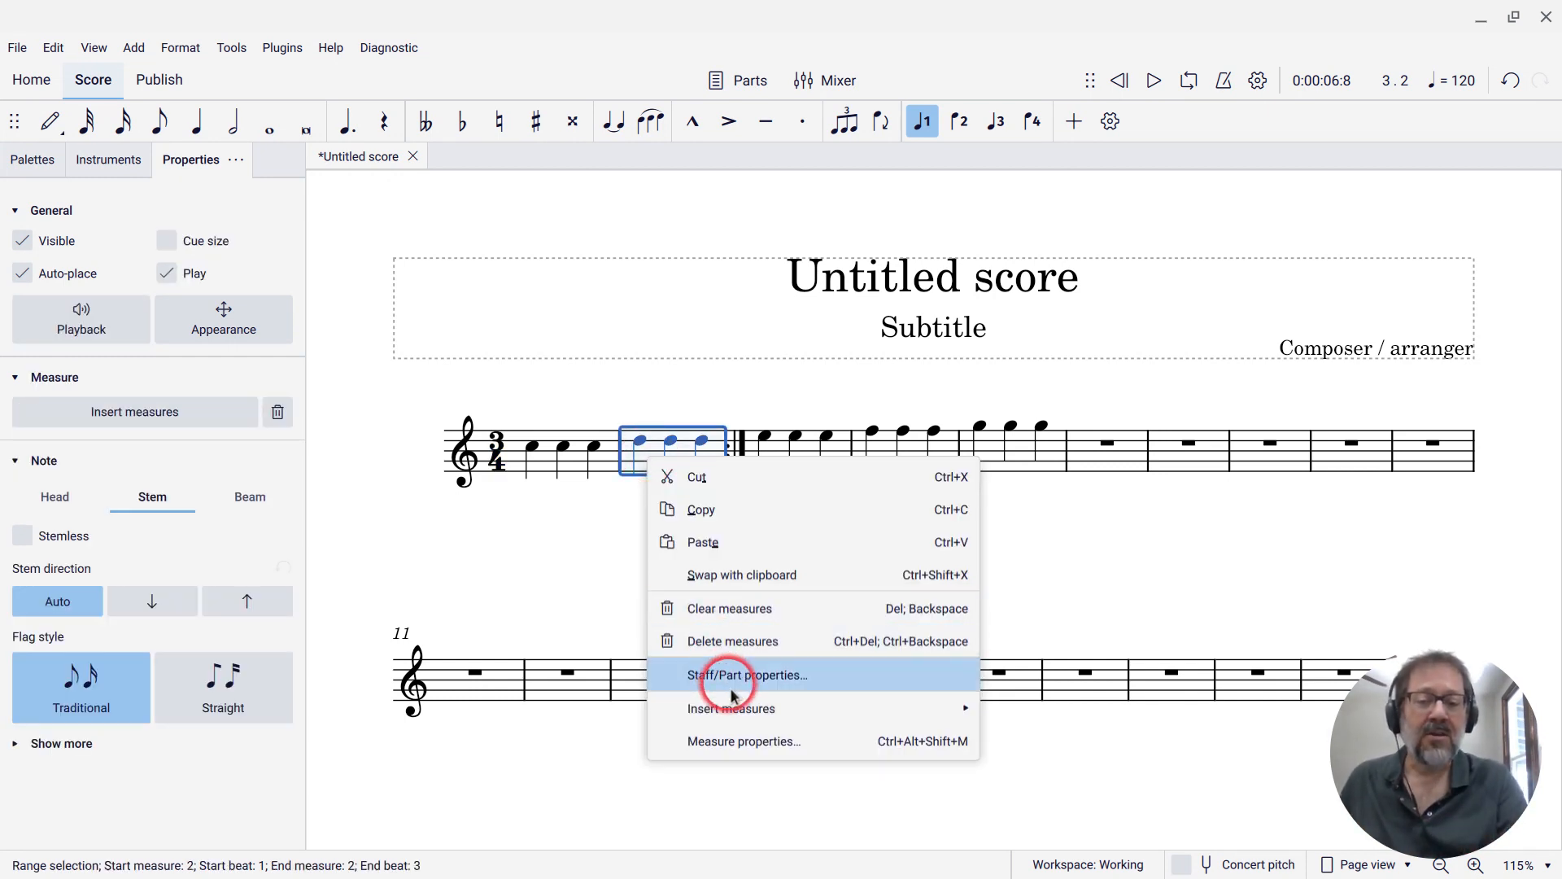
mouse_move(742, 740)
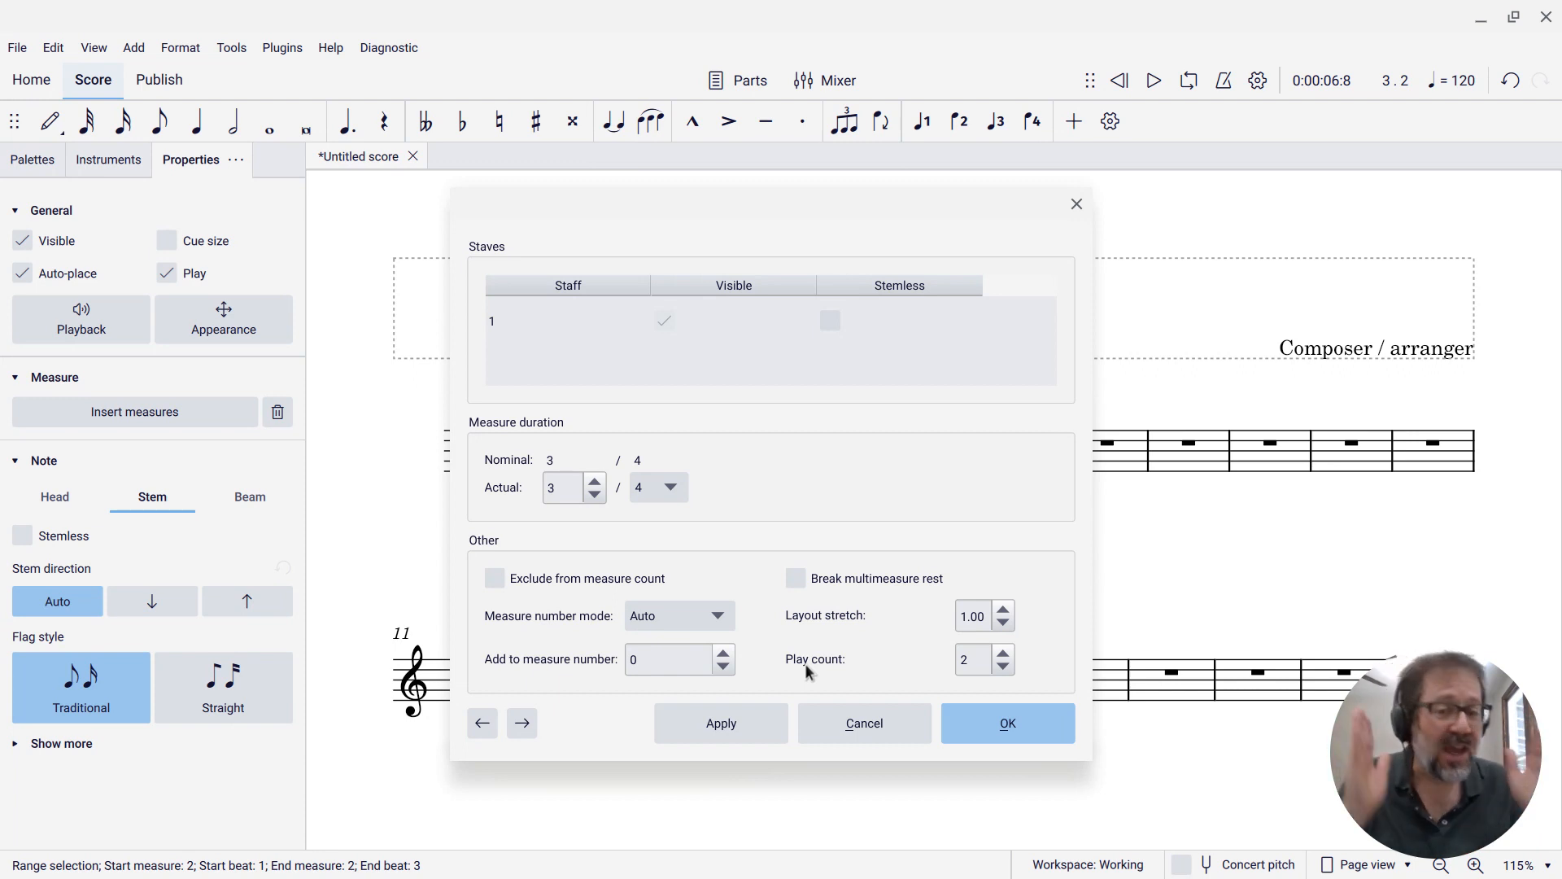
mouse_move(844, 673)
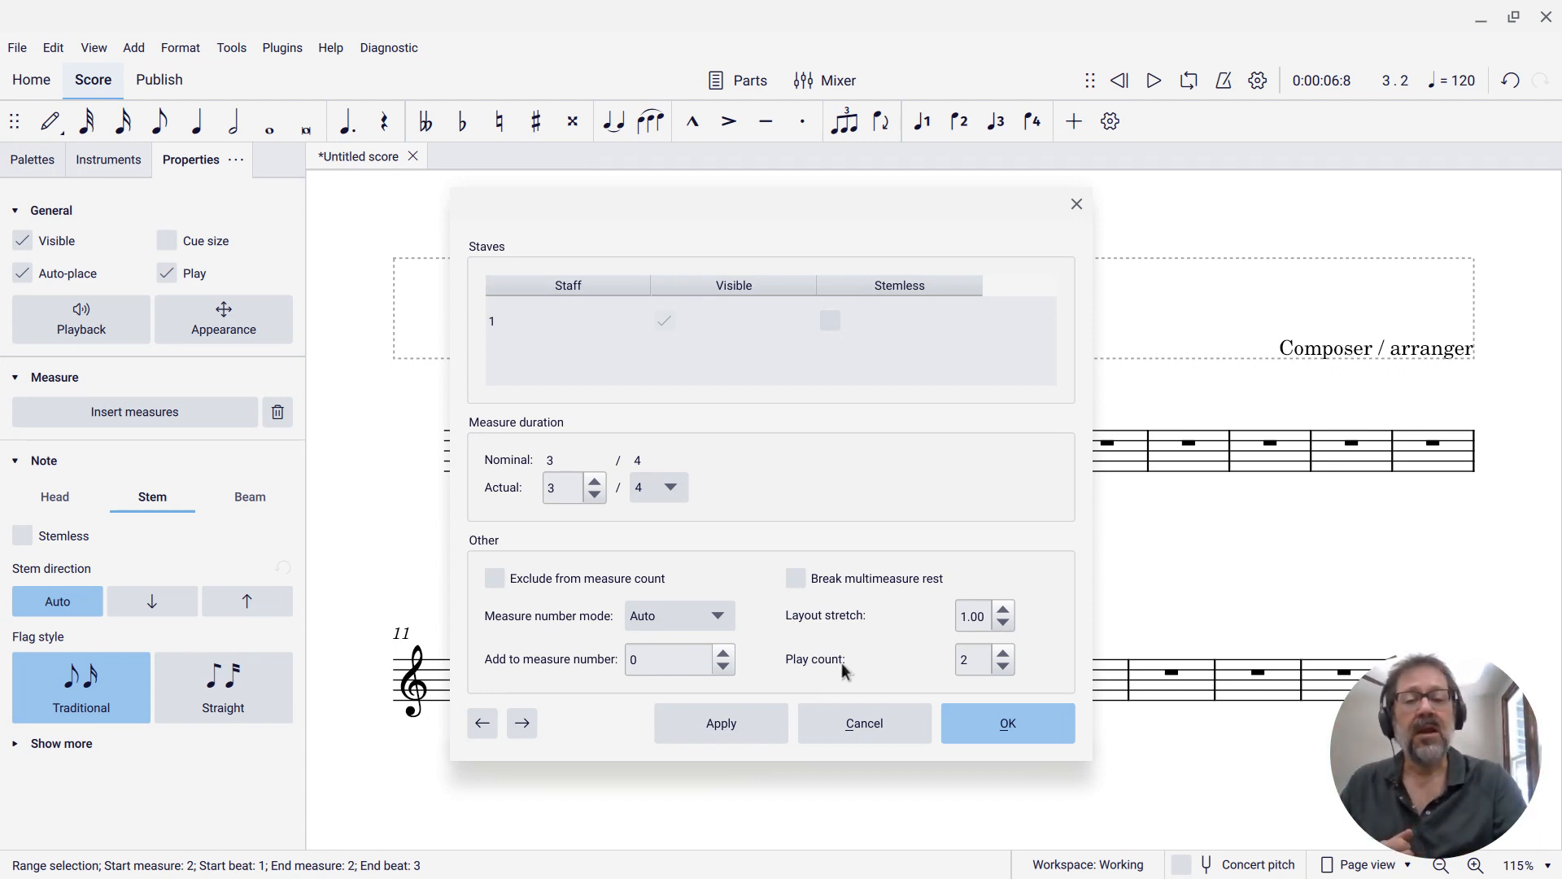
Step: In Measure Properties, raise bar 2's play count from 2 to 3
left_click(1005, 652)
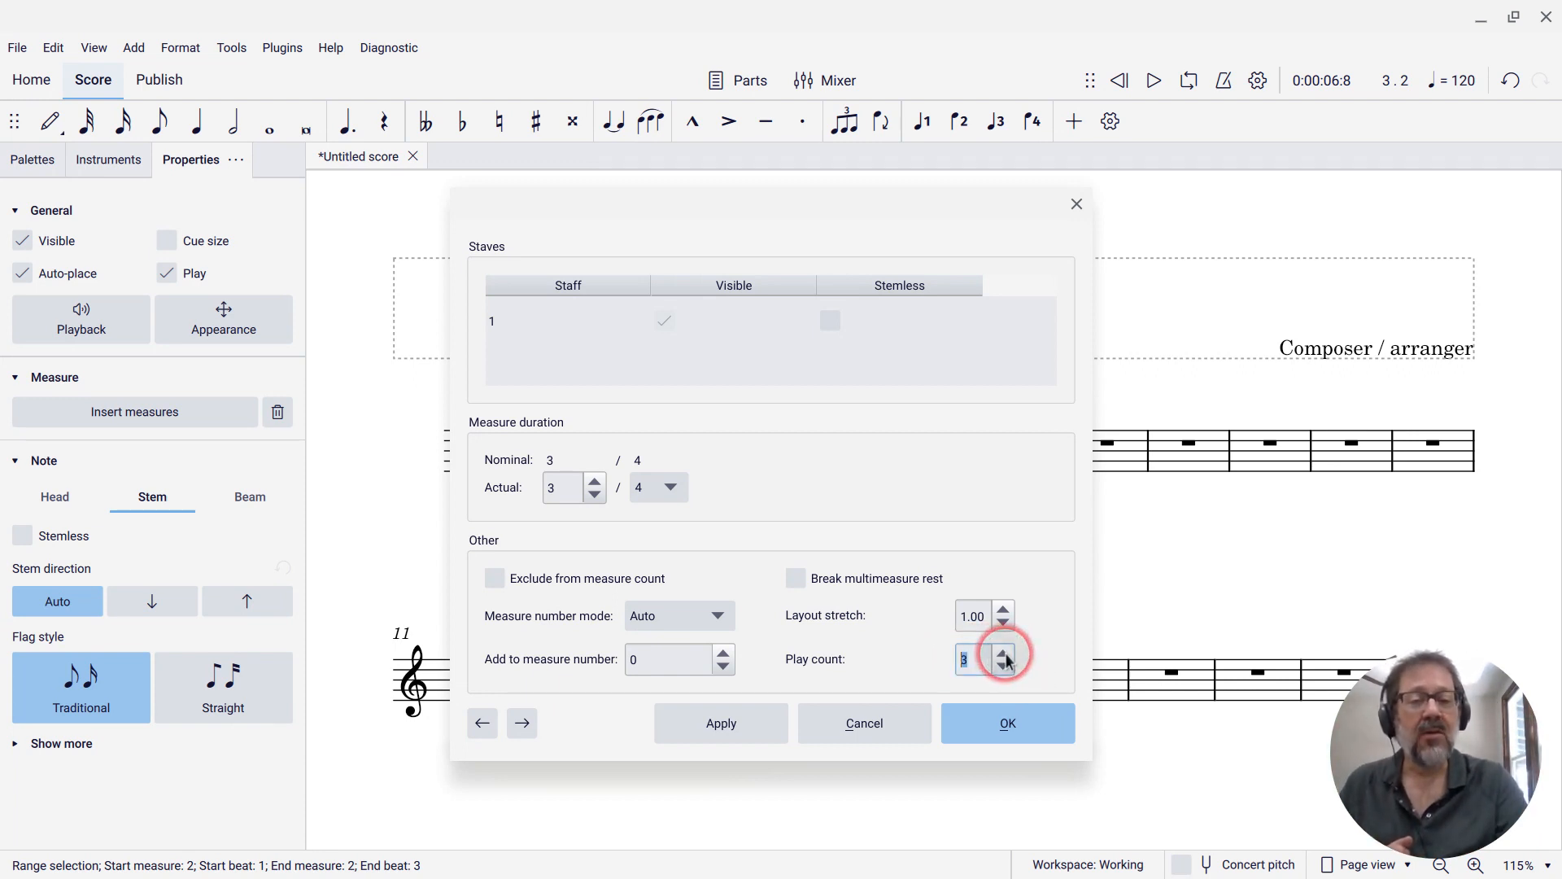
left_click(1006, 723)
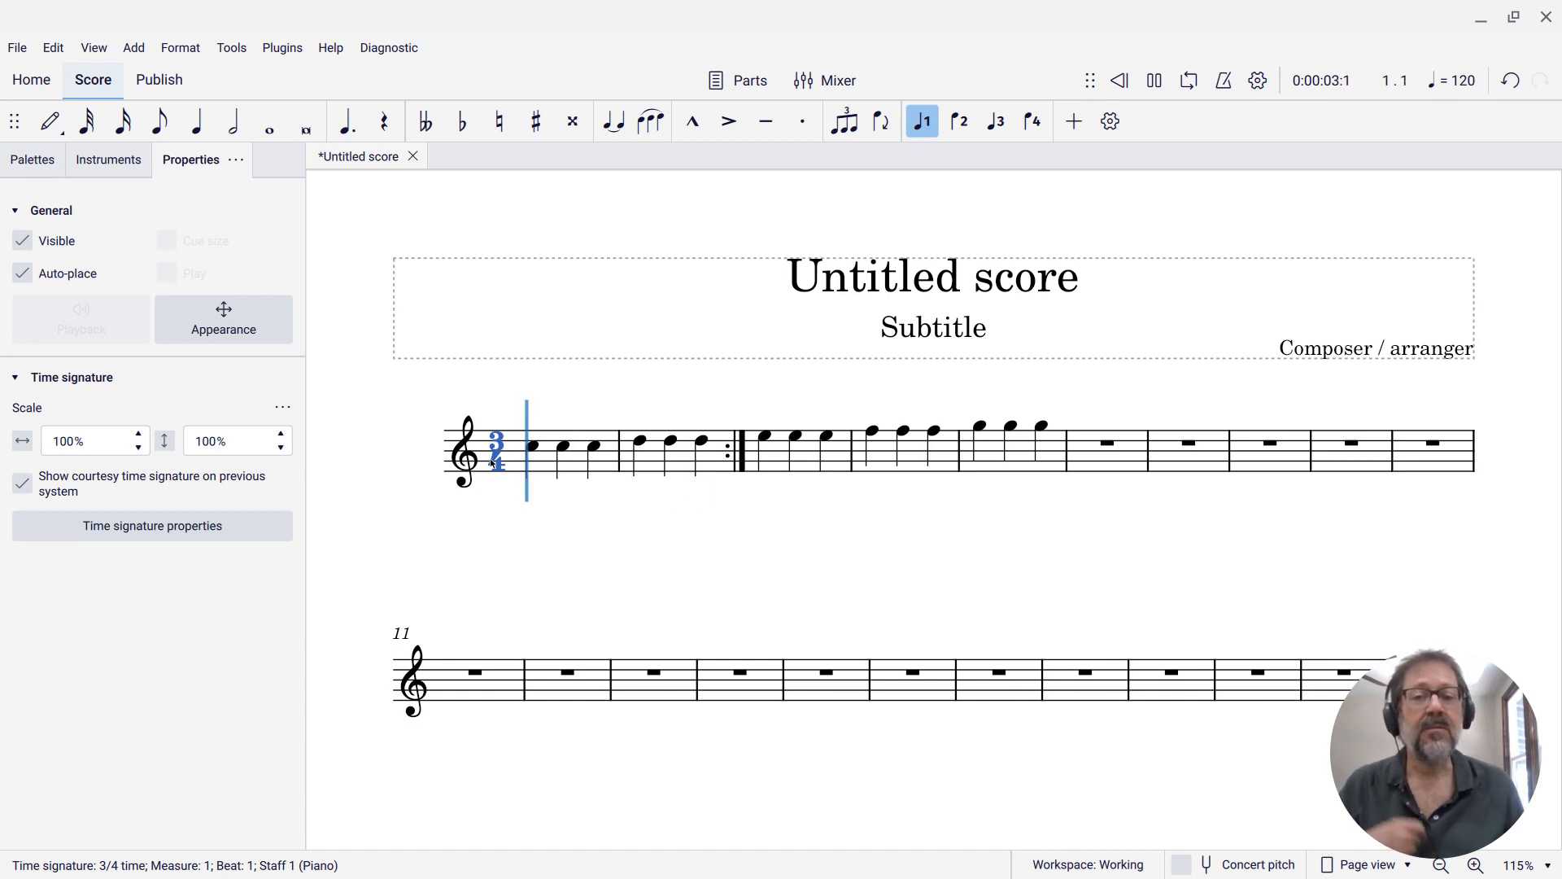
key("Right")
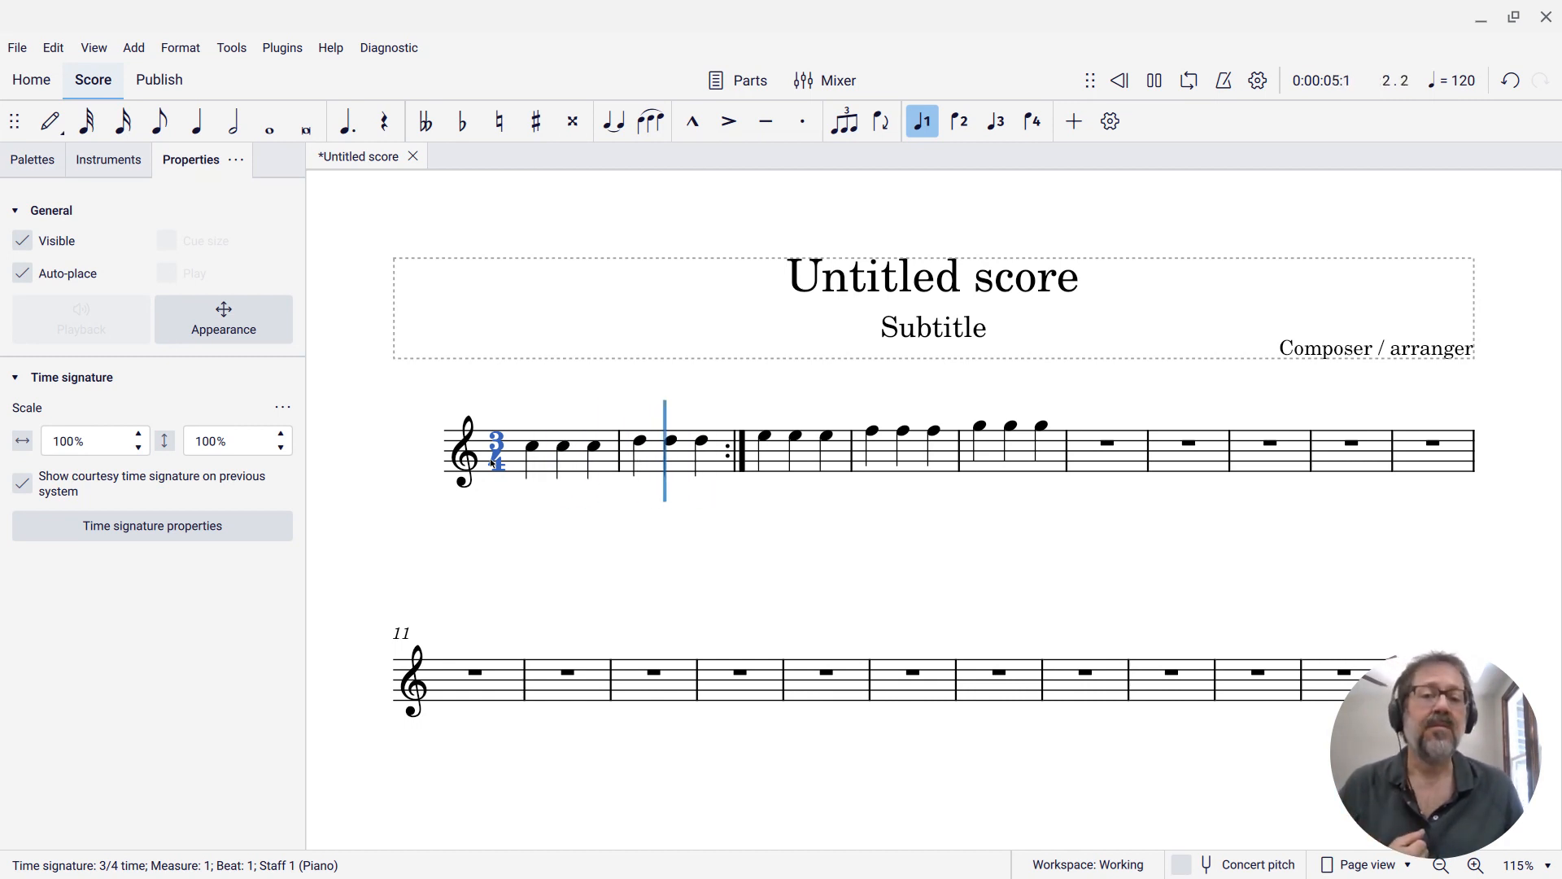